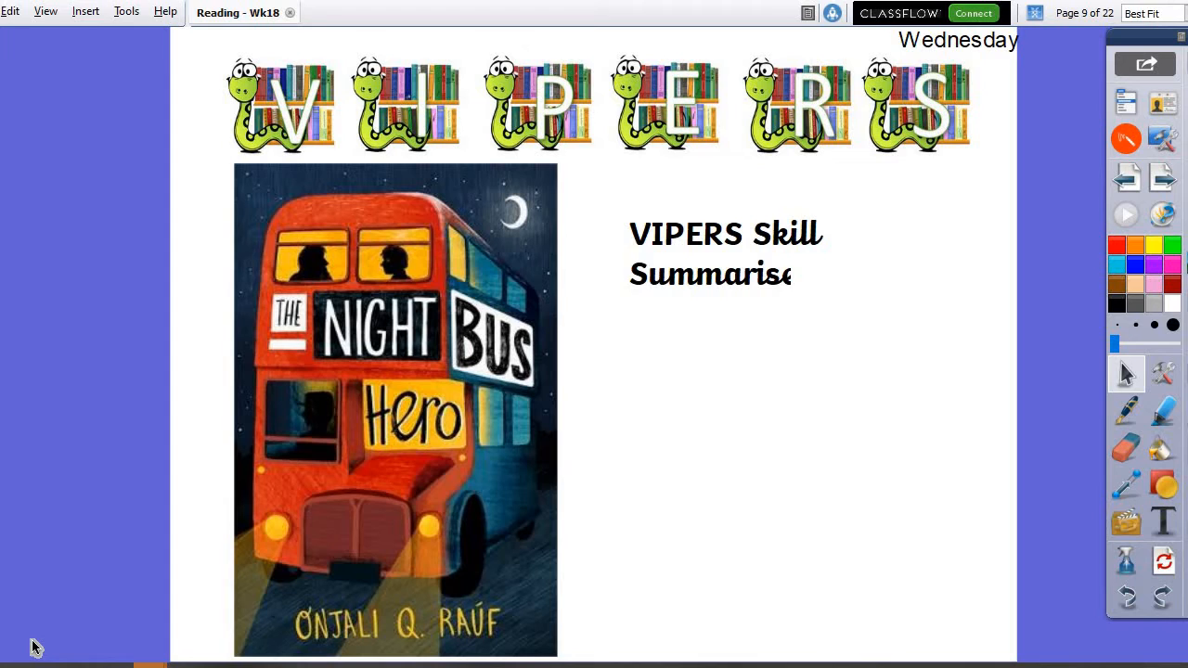
mouse_move(274, 365)
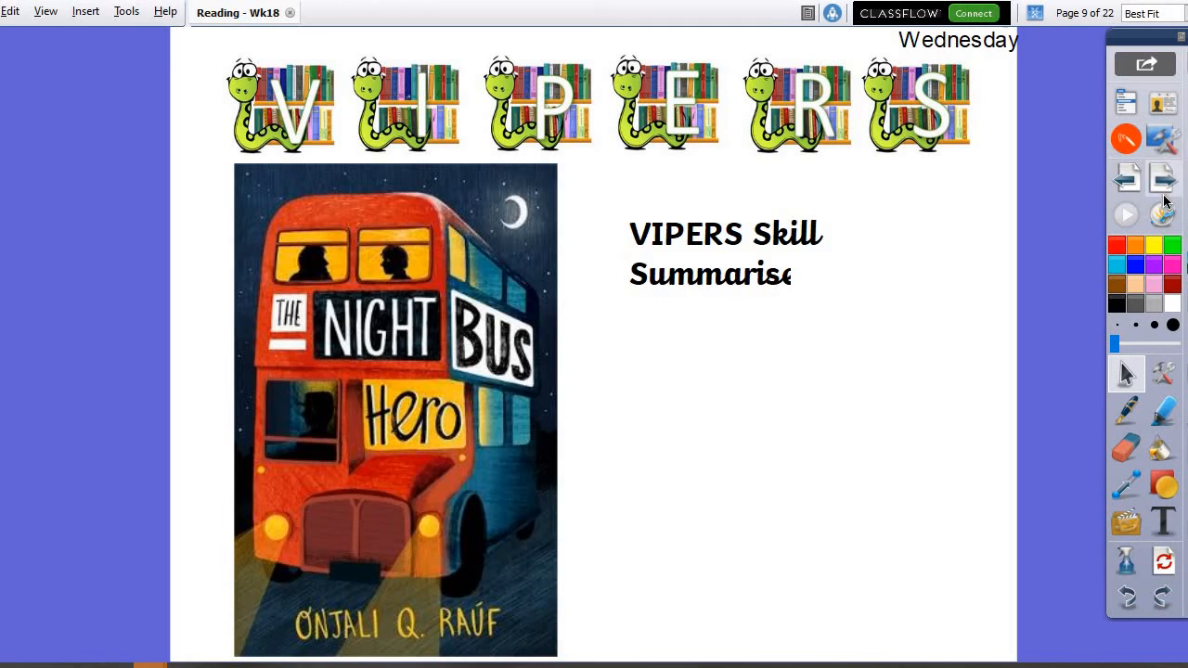
- Go forward to page 10 with the extract beside the 'In a nutshell' summary template
click(1162, 177)
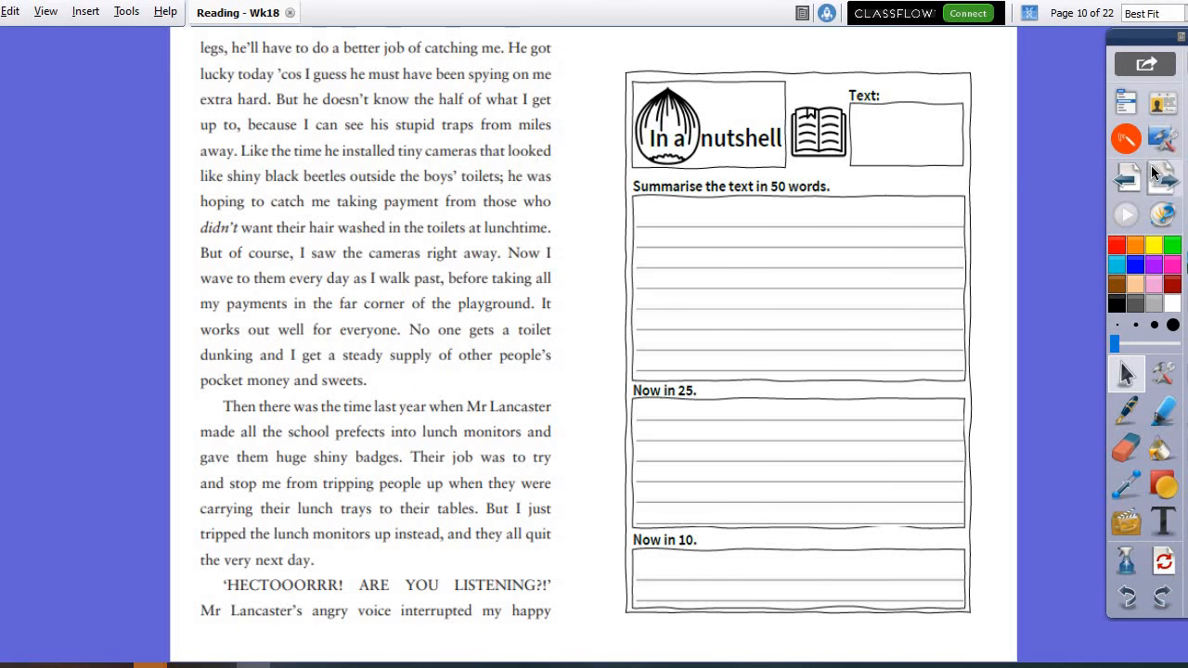
- Advance to page 11, headed 'Indep', with two columns of story text
click(1163, 178)
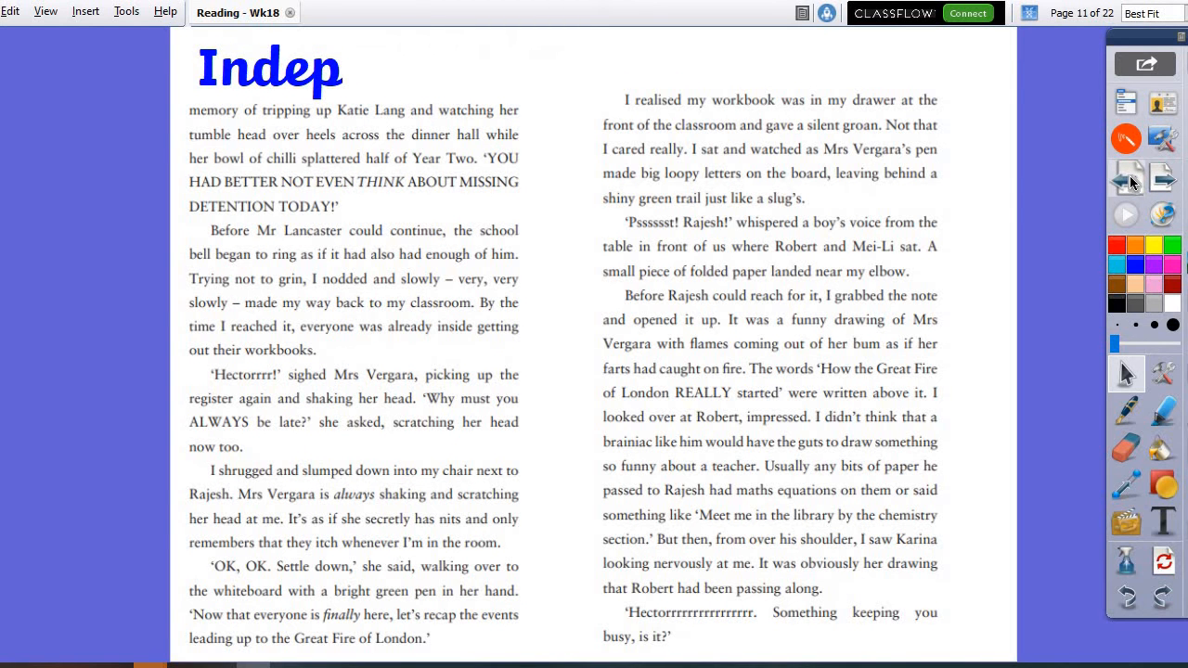
mouse_move(1126, 178)
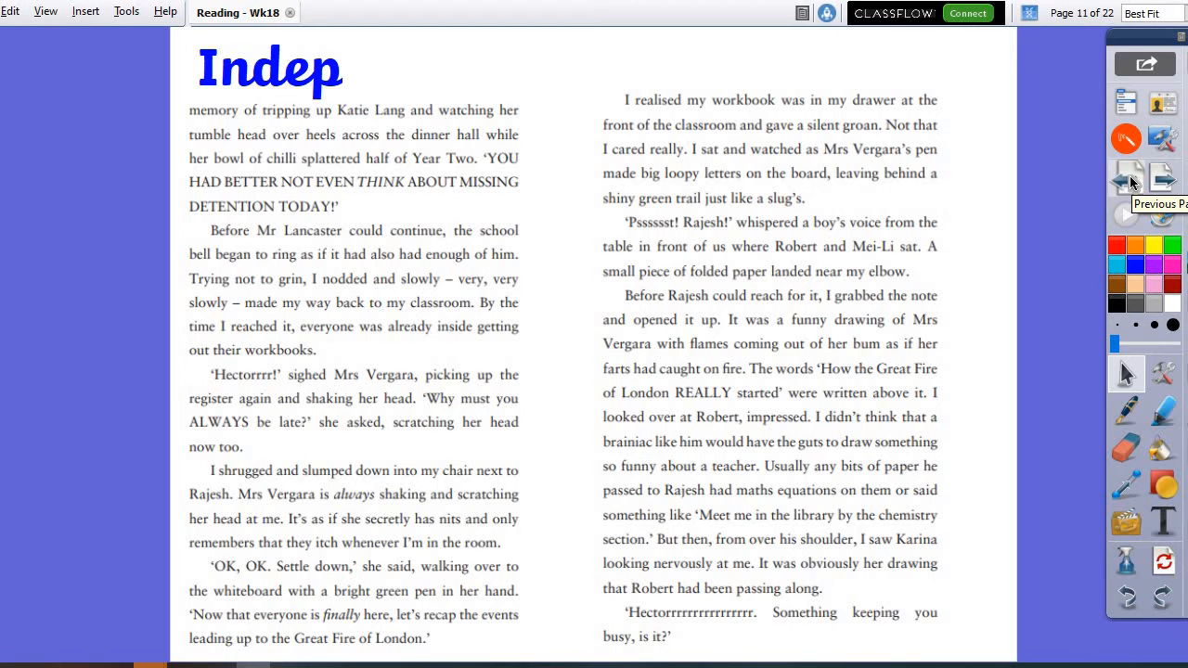
- Return to page 10 with the extract beside the 50/25/10-word summary boxes
click(1127, 178)
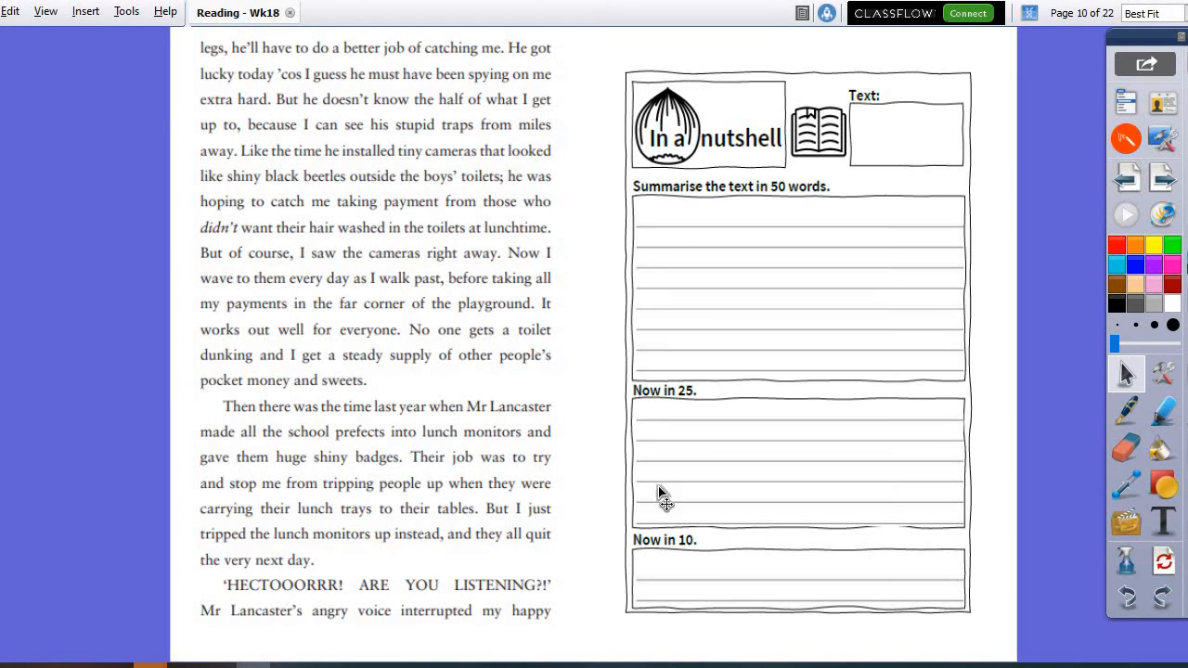
mouse_move(700, 594)
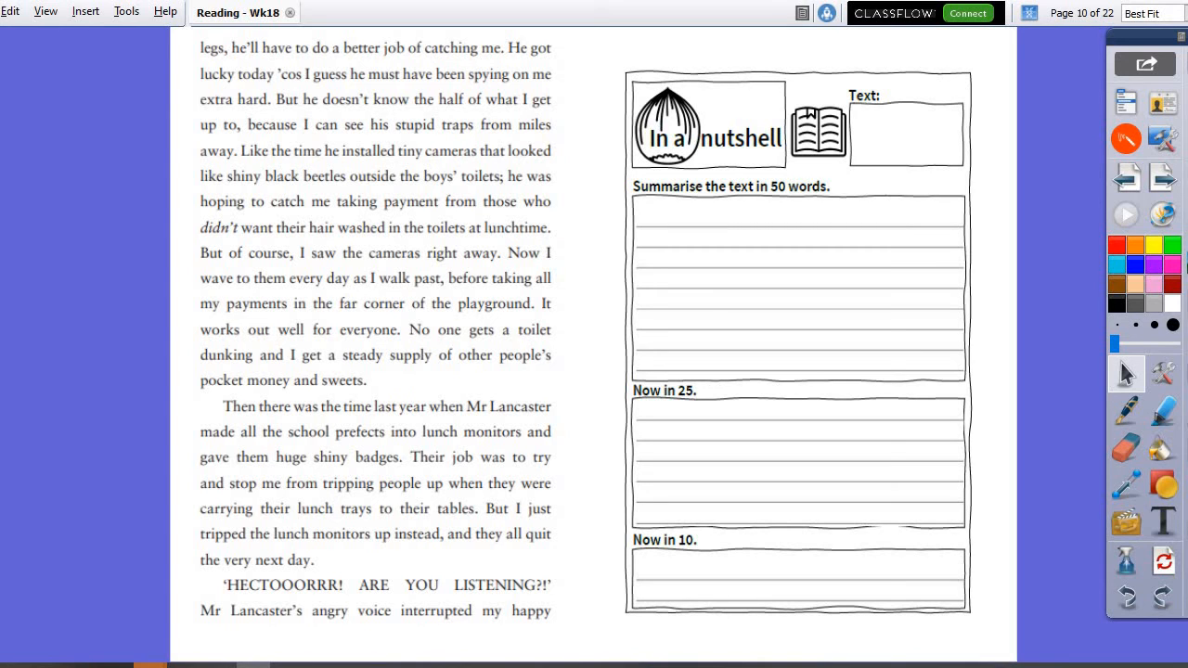
mouse_move(696, 577)
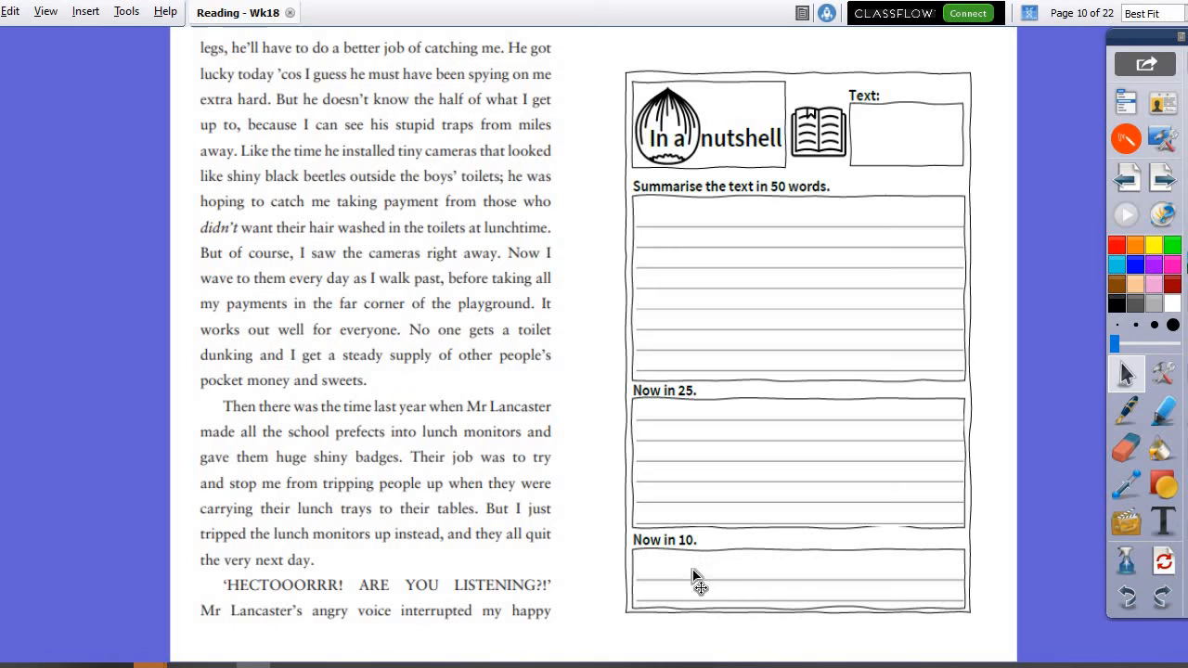
mouse_move(736, 610)
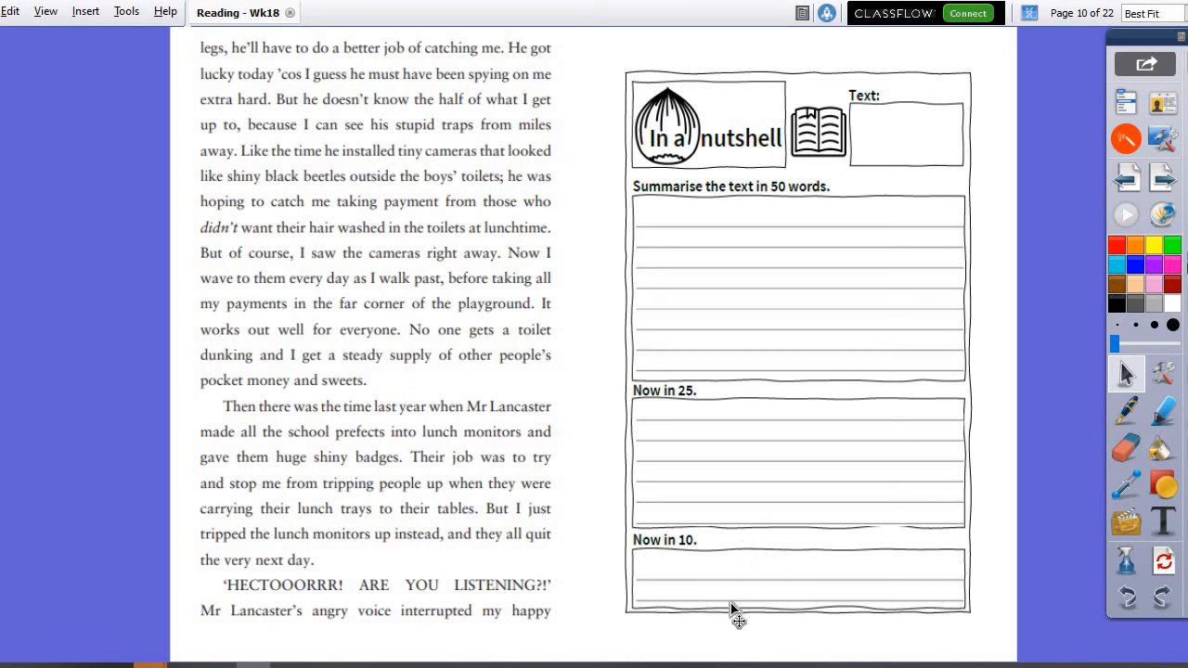
mouse_move(726, 513)
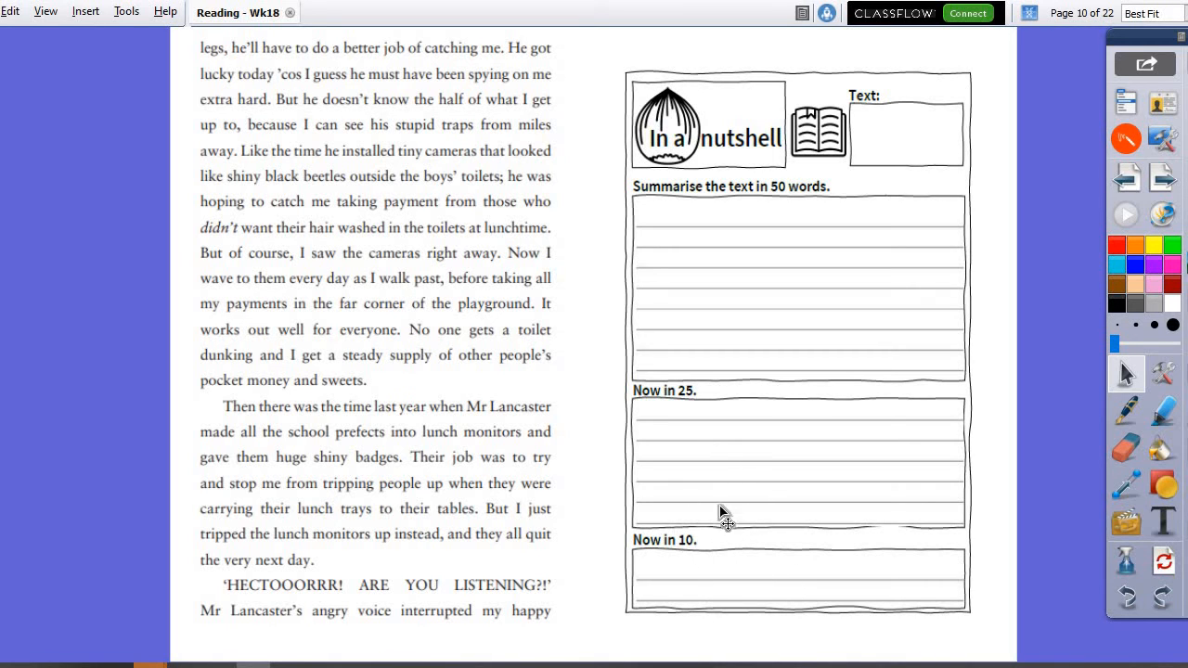
mouse_move(751, 174)
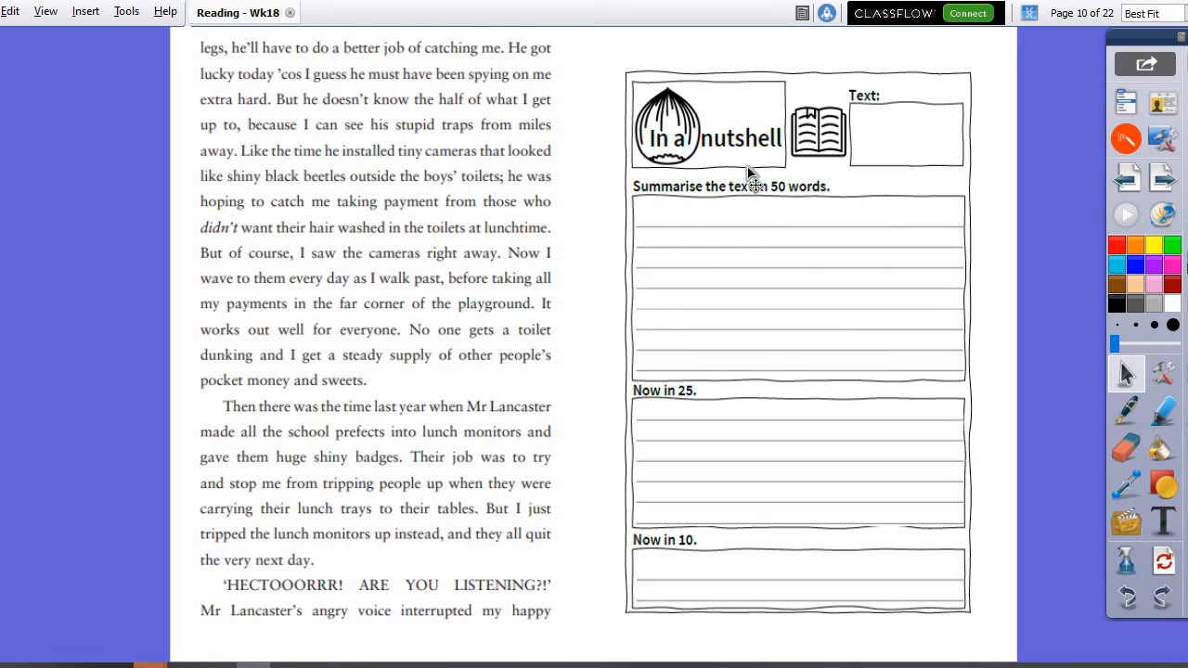
mouse_move(573, 223)
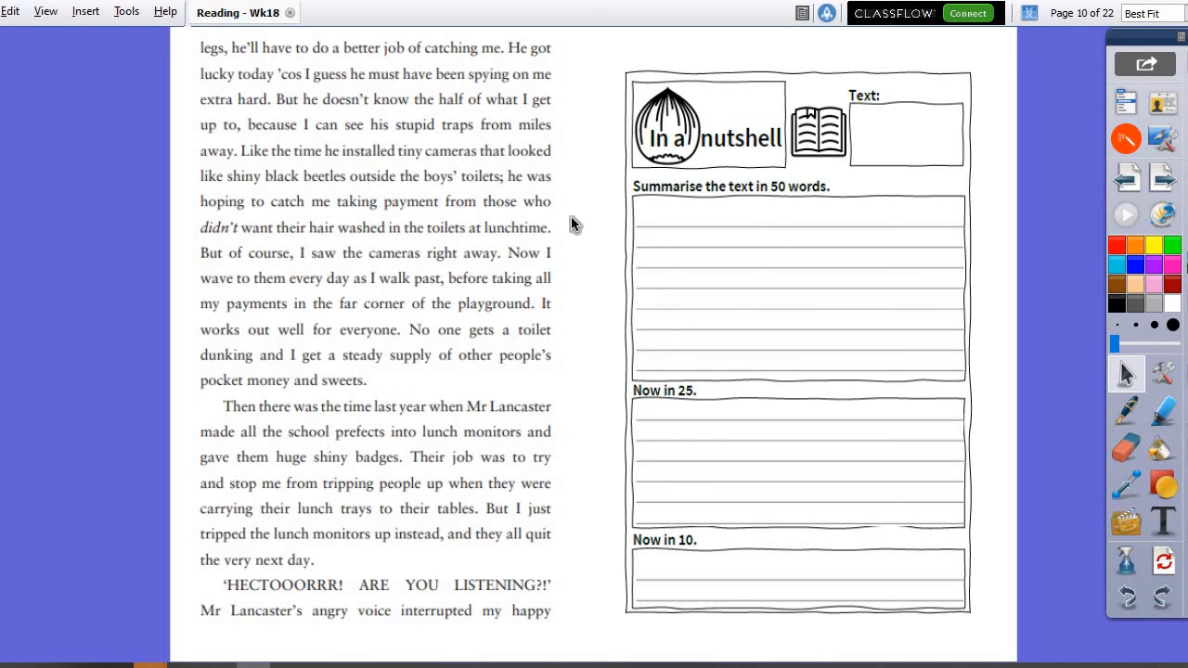
mouse_move(752, 288)
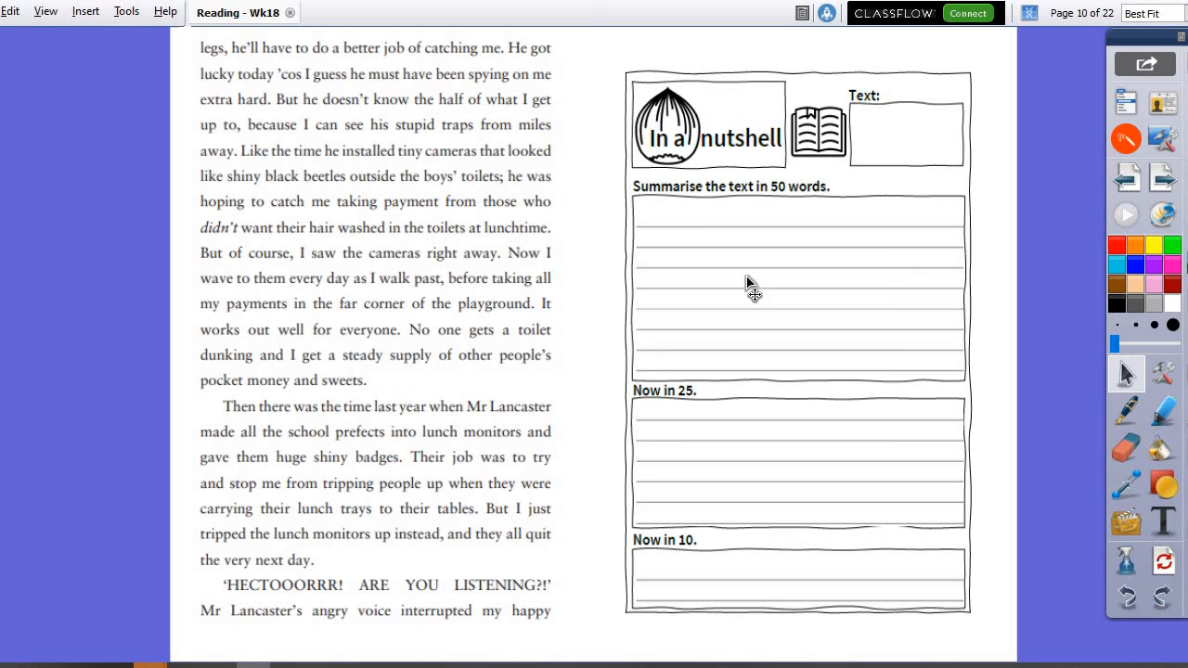
mouse_move(534, 223)
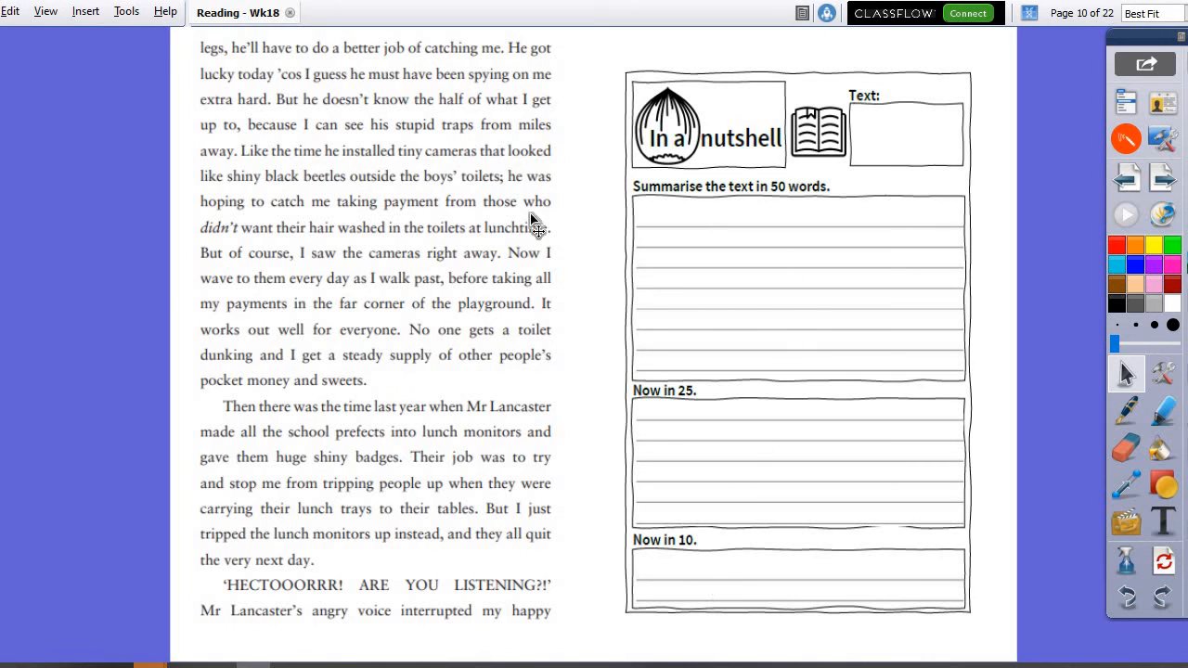
mouse_move(708, 320)
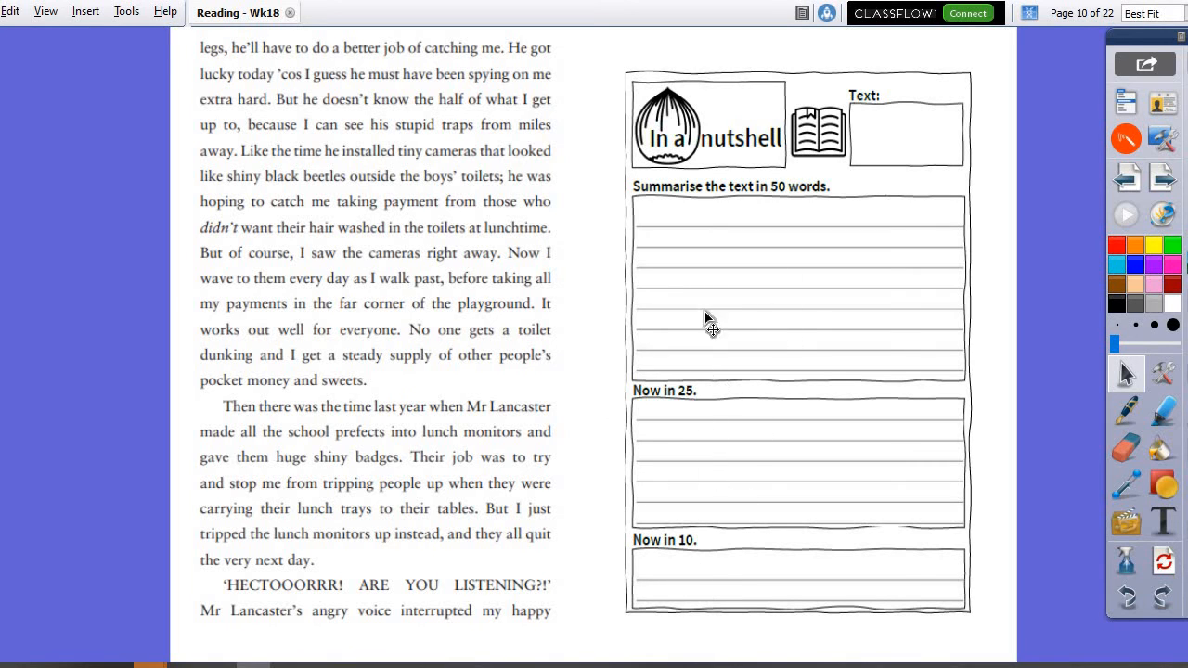
mouse_move(691, 481)
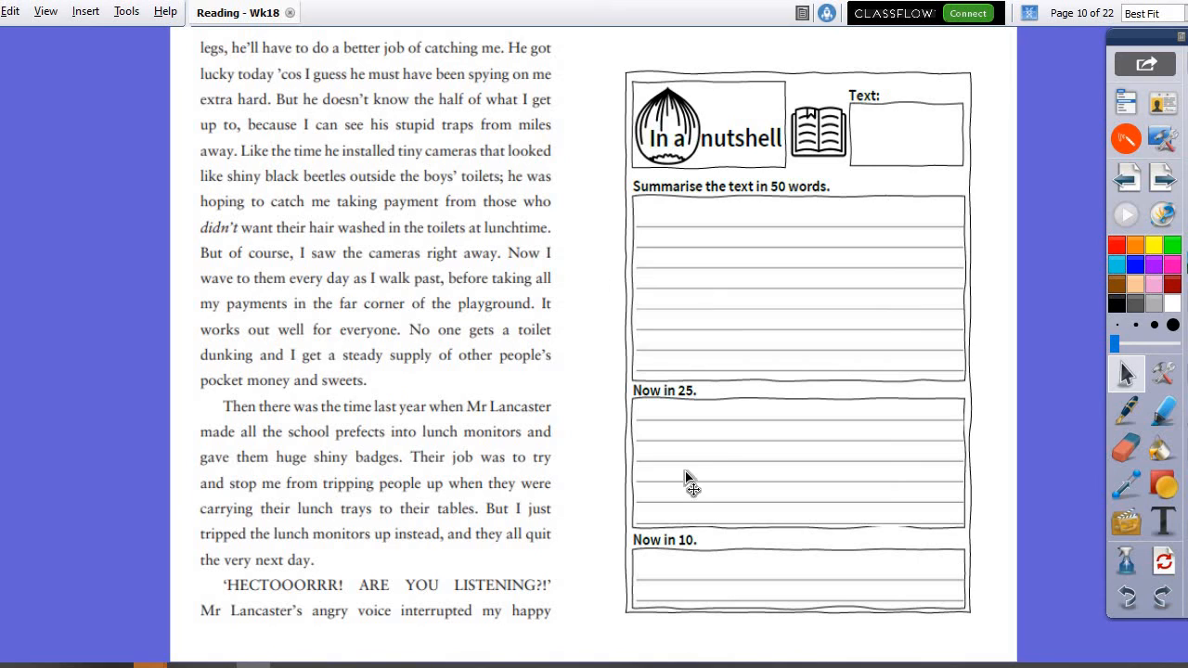
mouse_move(696, 626)
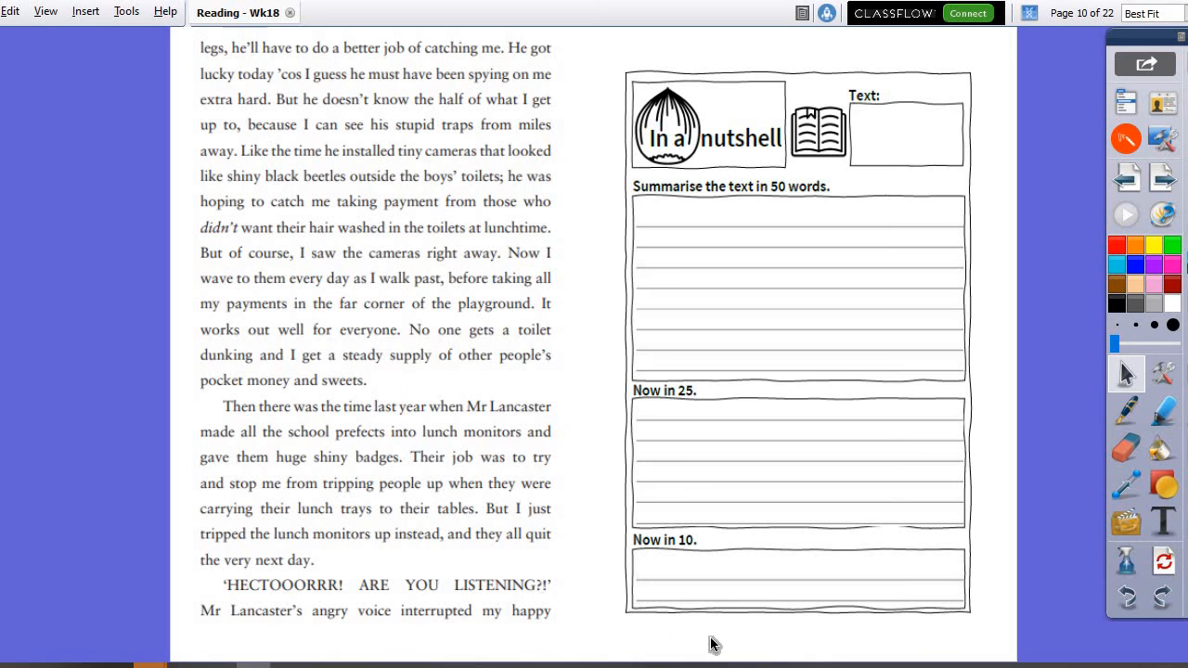
mouse_move(685, 629)
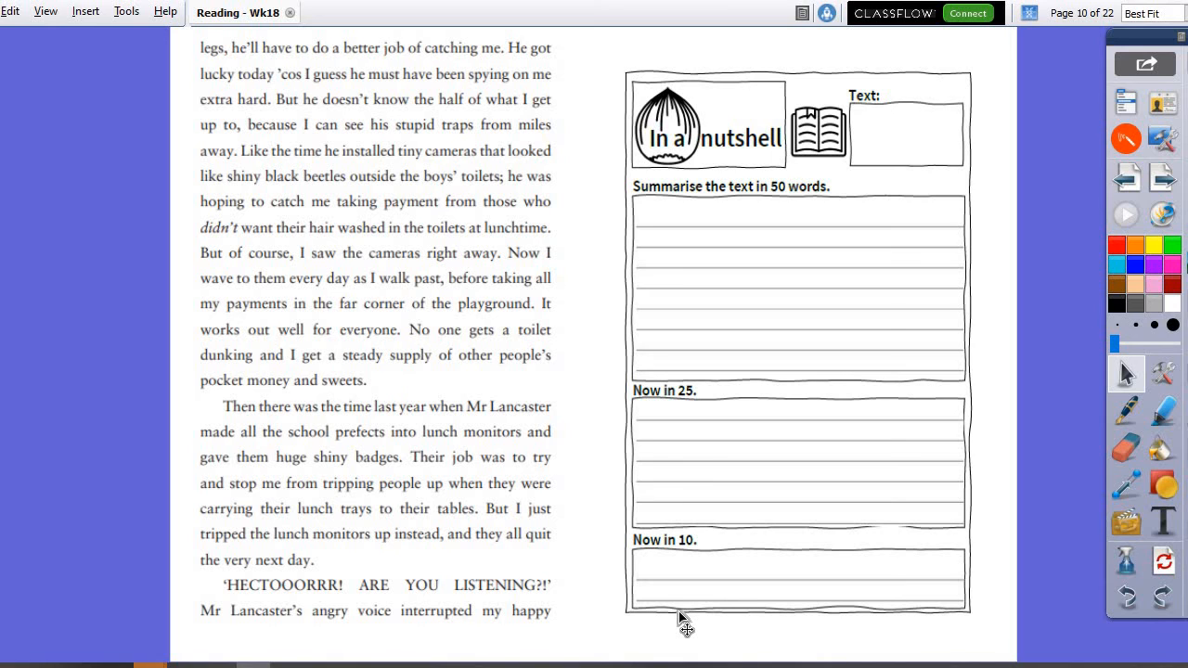
mouse_move(670, 585)
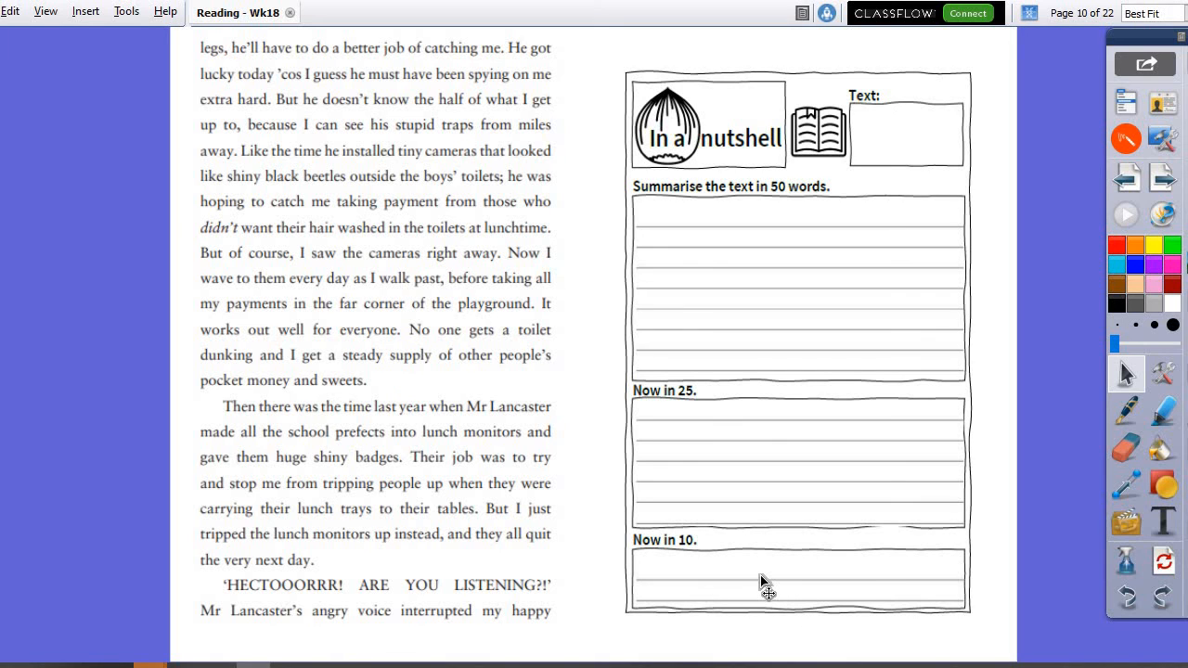
mouse_move(603, 345)
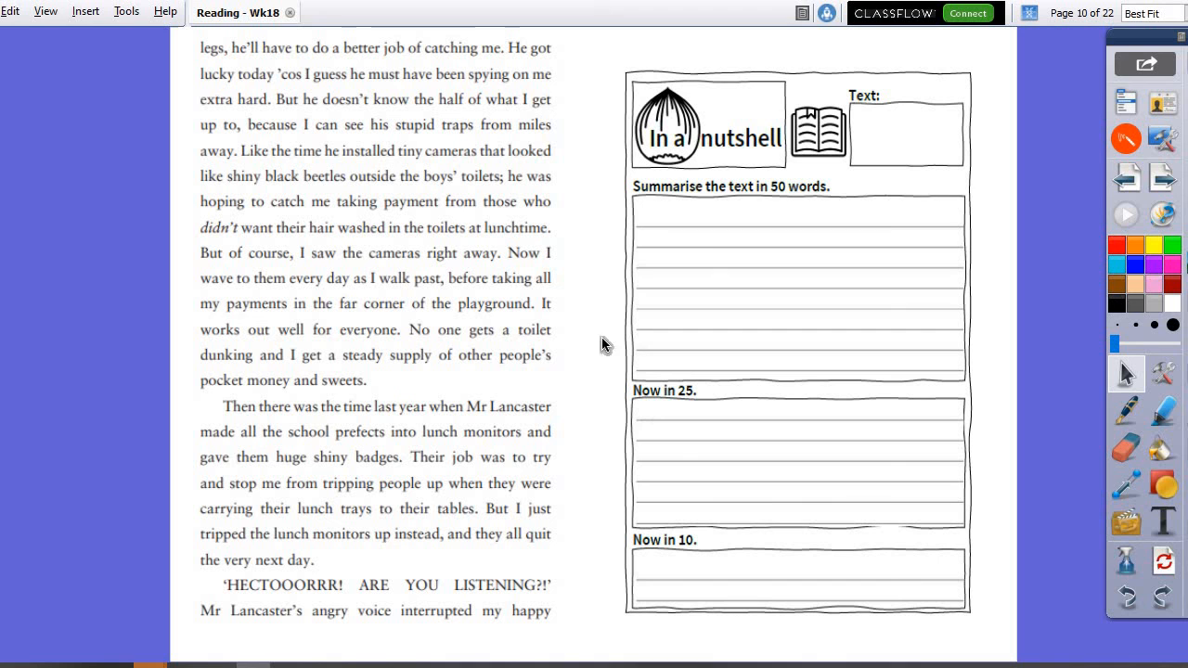